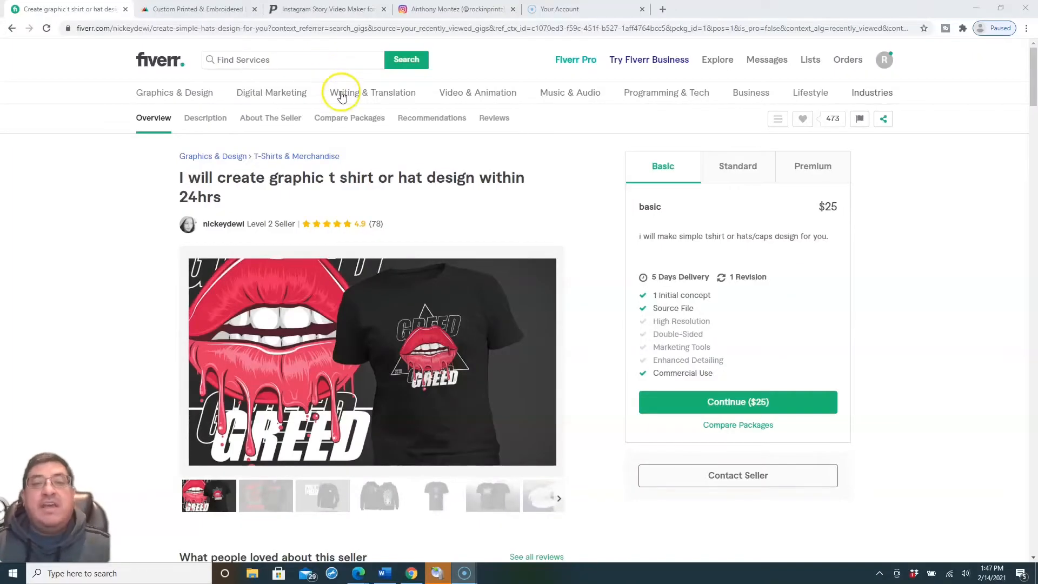
# - Return to the Printful tab showing the custom printed products catalogue
pyautogui.scroll(-3)
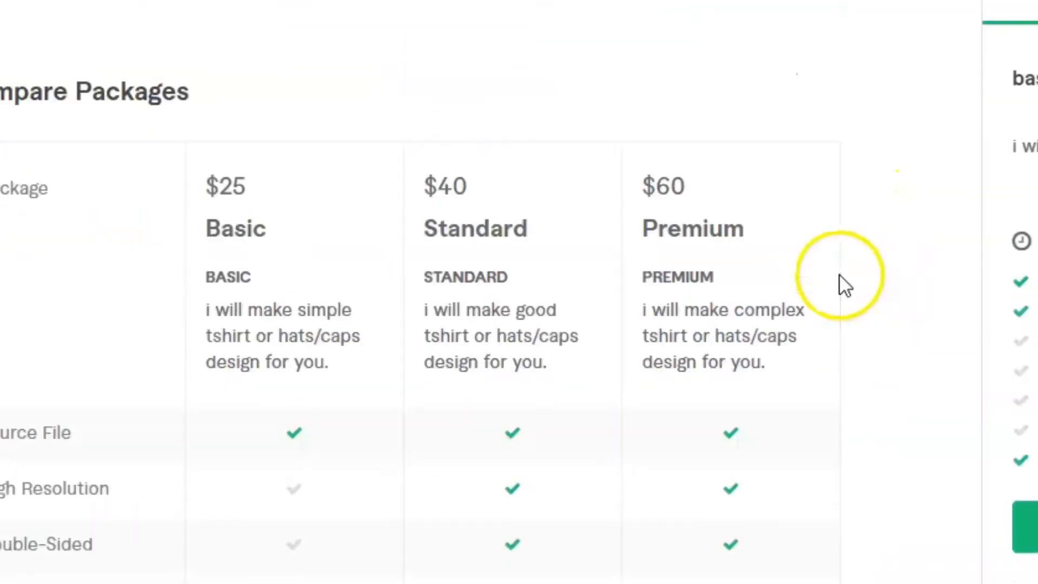
pyautogui.scroll(-3)
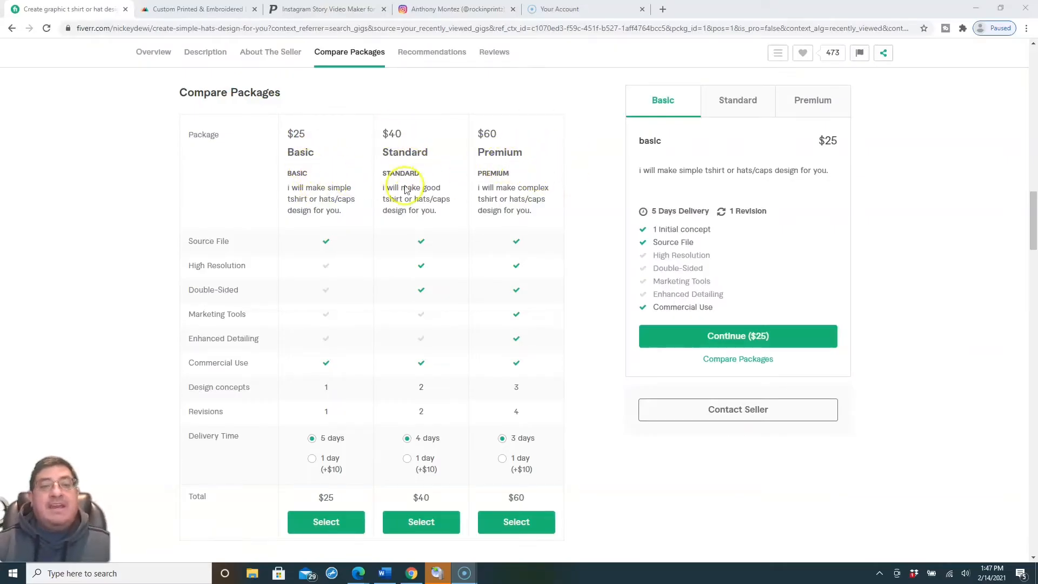
pyautogui.scroll(-3)
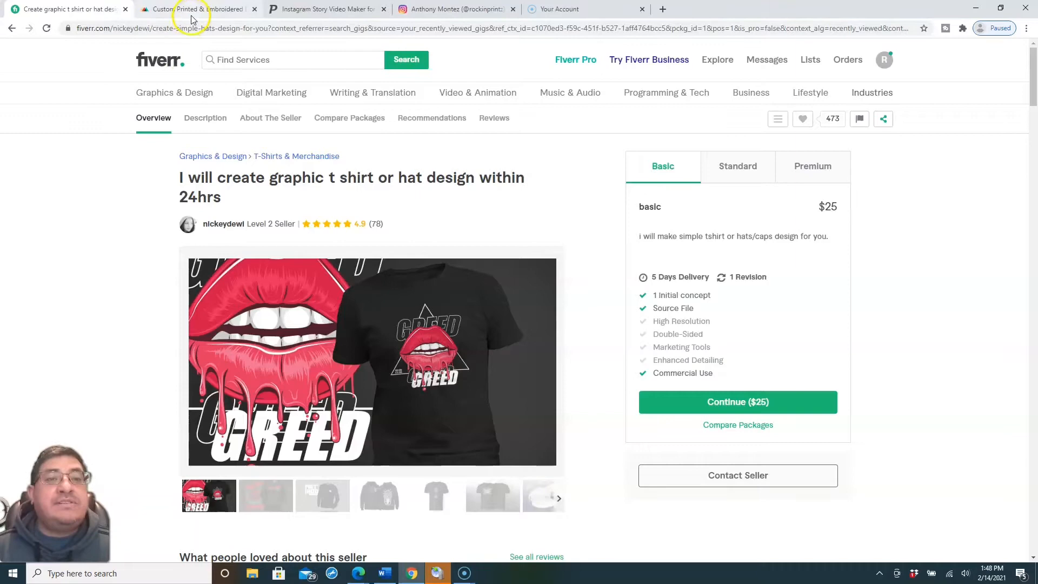
pyautogui.click(191, 9)
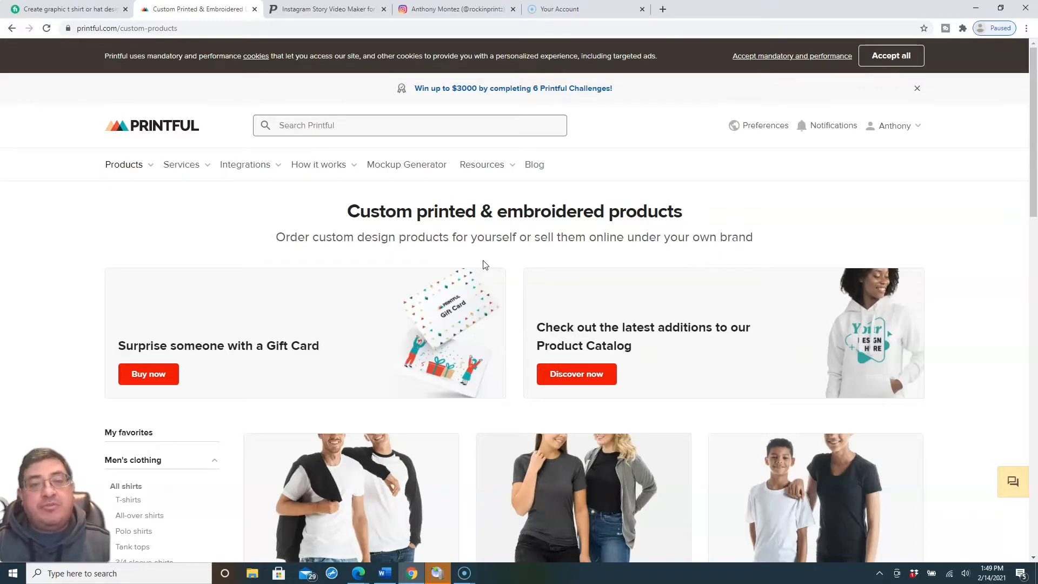
pyautogui.moveTo(371, 38)
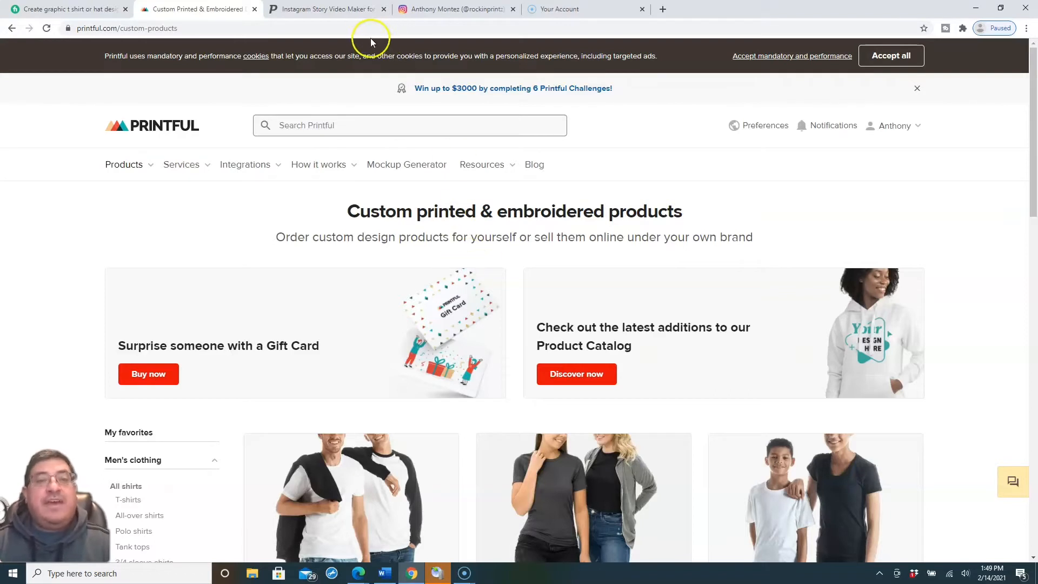
pyautogui.moveTo(360, 84)
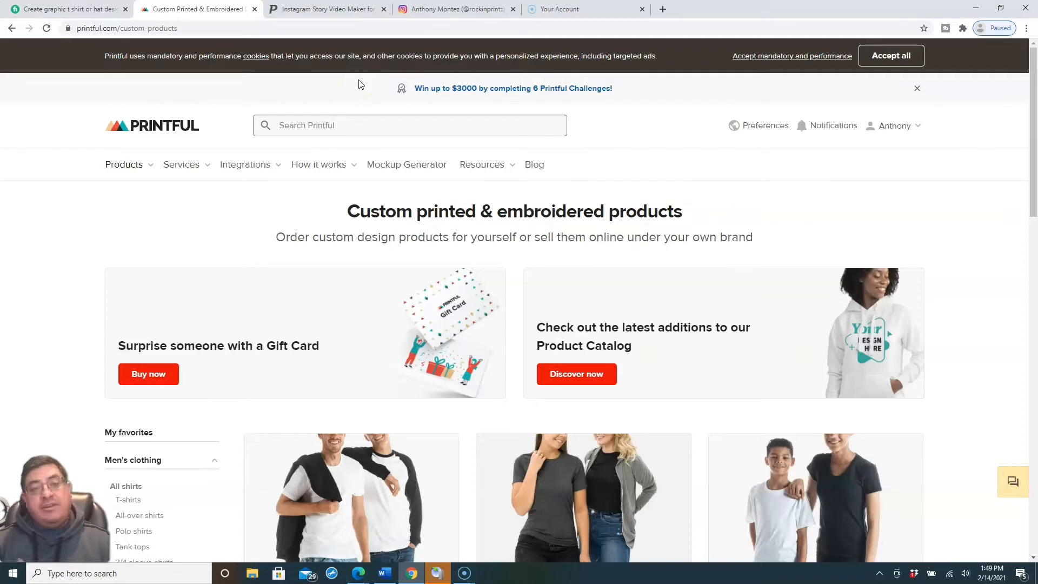
pyautogui.moveTo(417, 112)
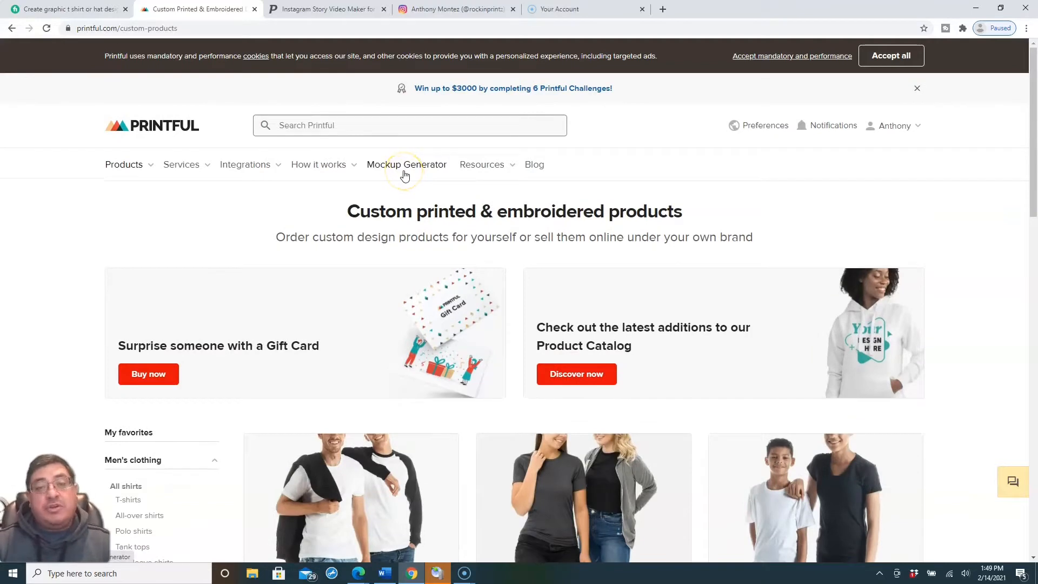
pyautogui.moveTo(634, 171)
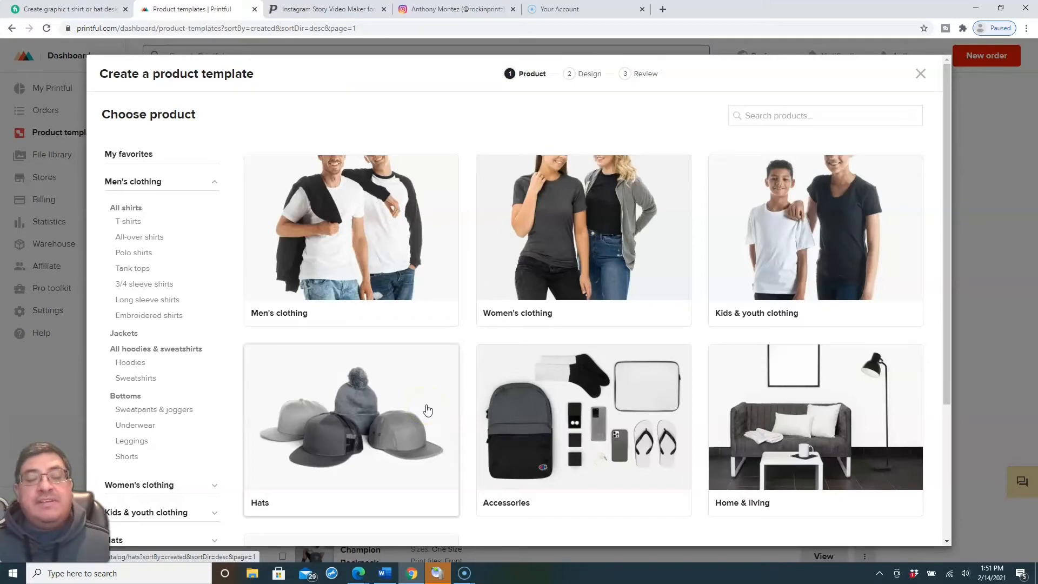
# - Choose the All-Over Print Premium Pillow and bring up the store's design file library
pyautogui.scroll(-3)
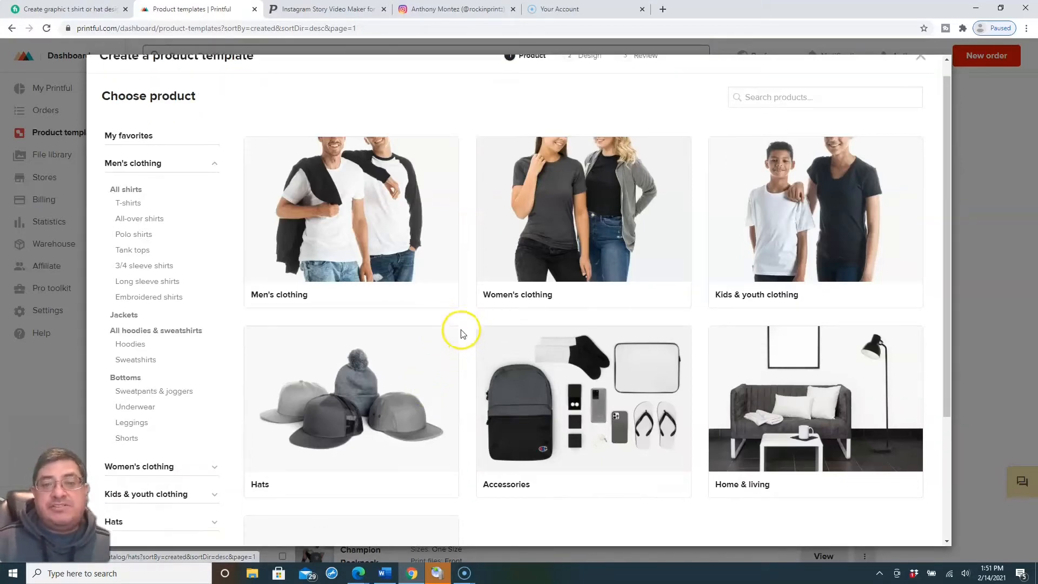
pyautogui.scroll(-3)
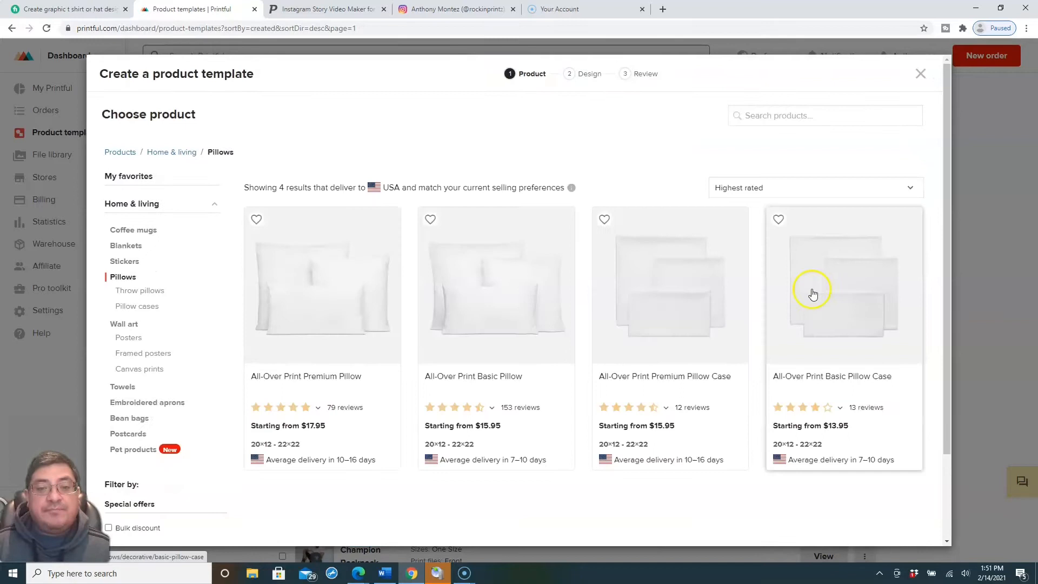
pyautogui.click(844, 285)
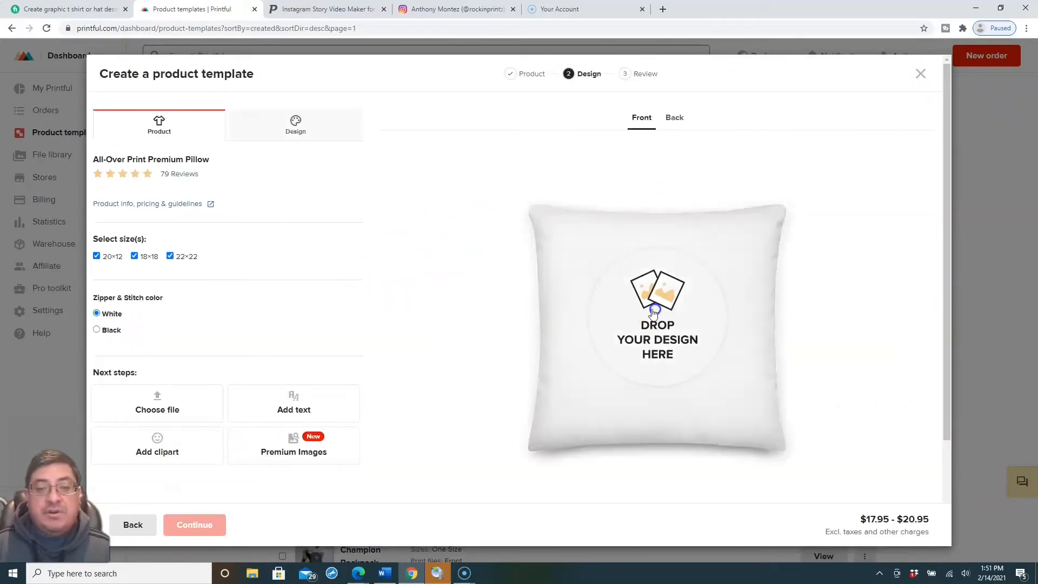
pyautogui.click(157, 404)
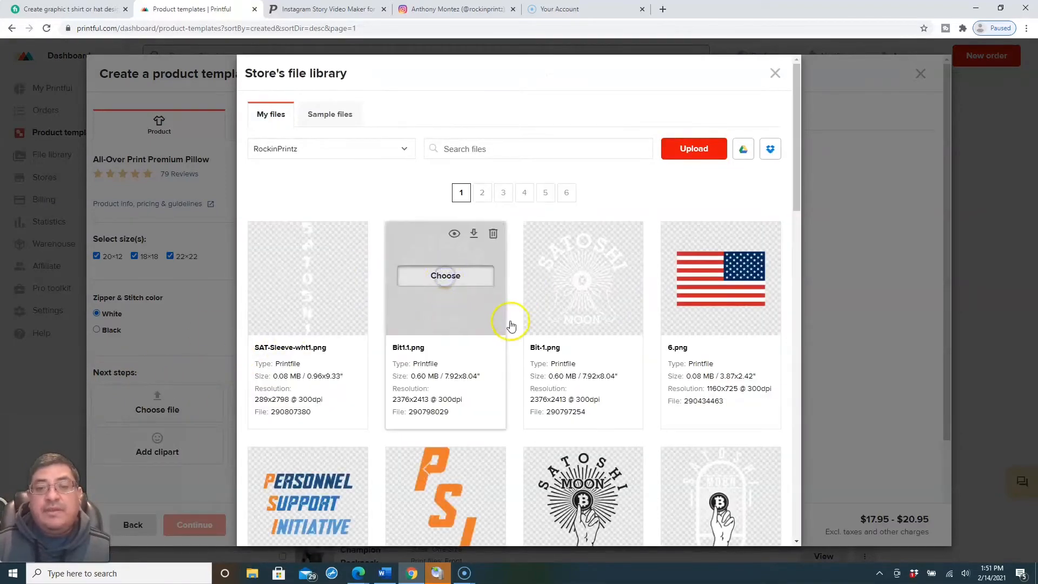
# - Place Bit1.1.png on the pillow with a Black background, scaled to fit at 15.94 × 16.19
pyautogui.click(445, 275)
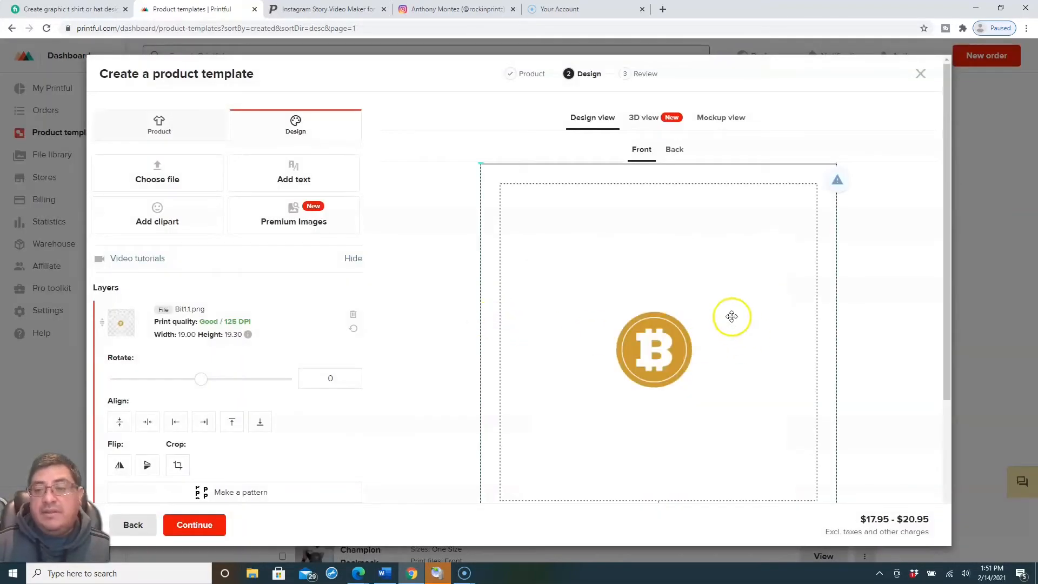
pyautogui.scroll(-3)
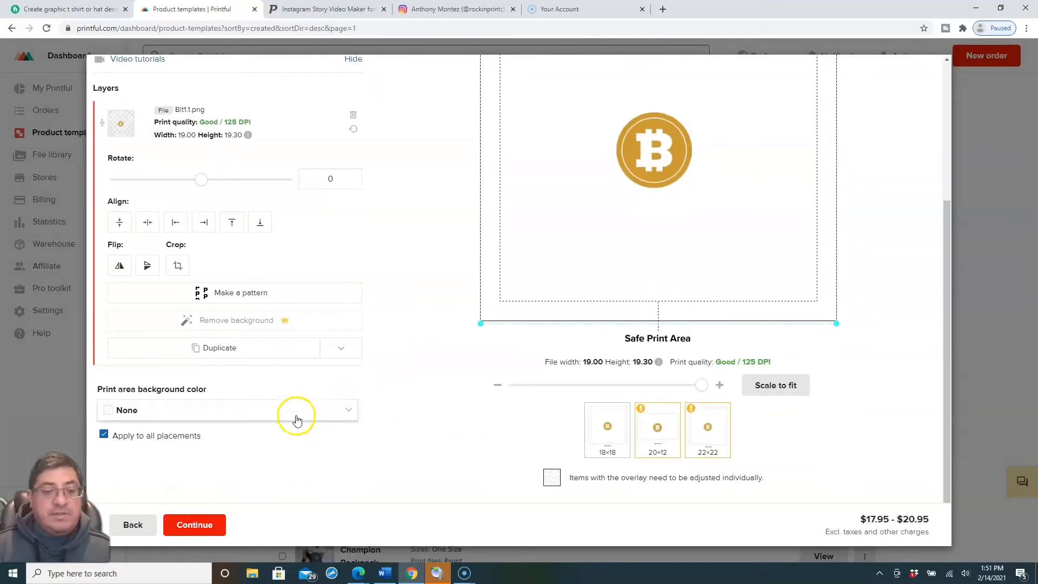
pyautogui.click(347, 410)
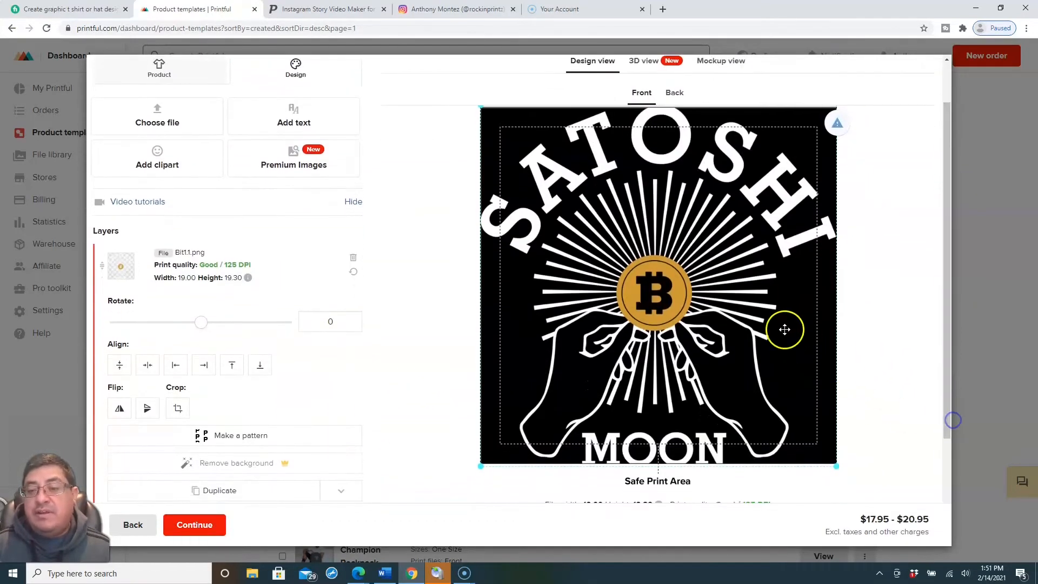
pyautogui.scroll(-3)
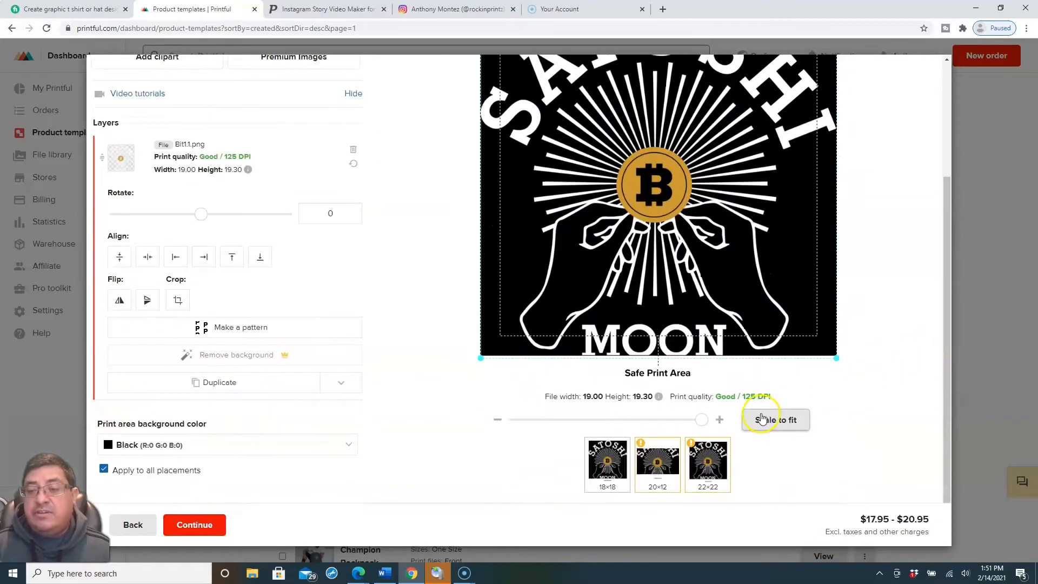
pyautogui.click(775, 419)
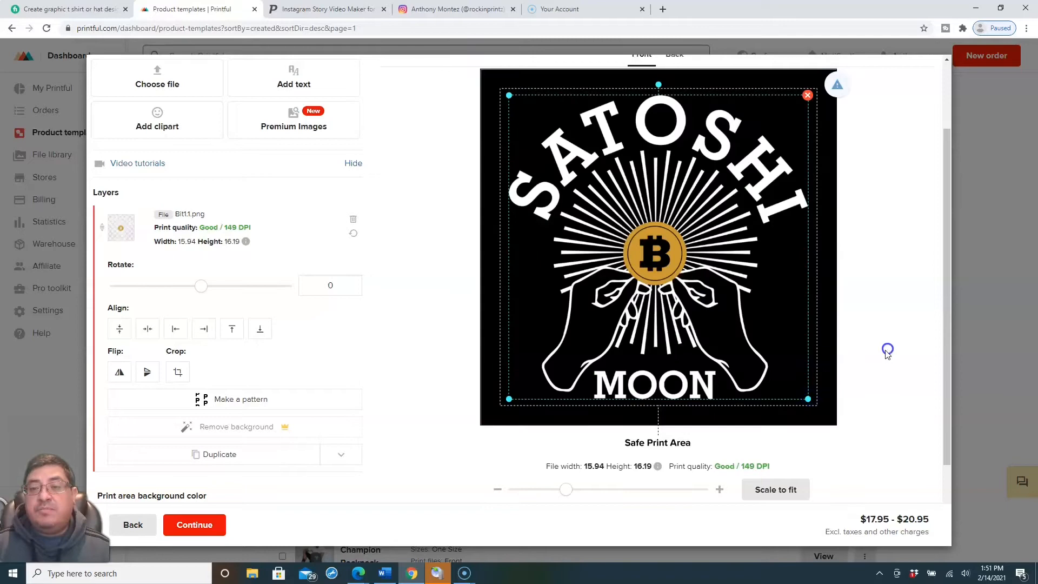
pyautogui.scroll(-3)
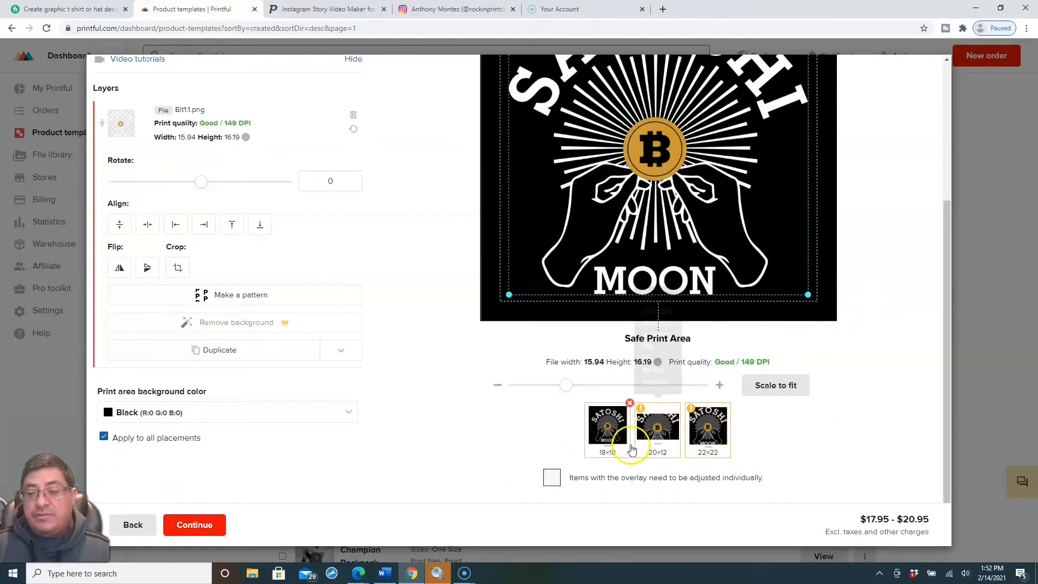
pyautogui.click(607, 428)
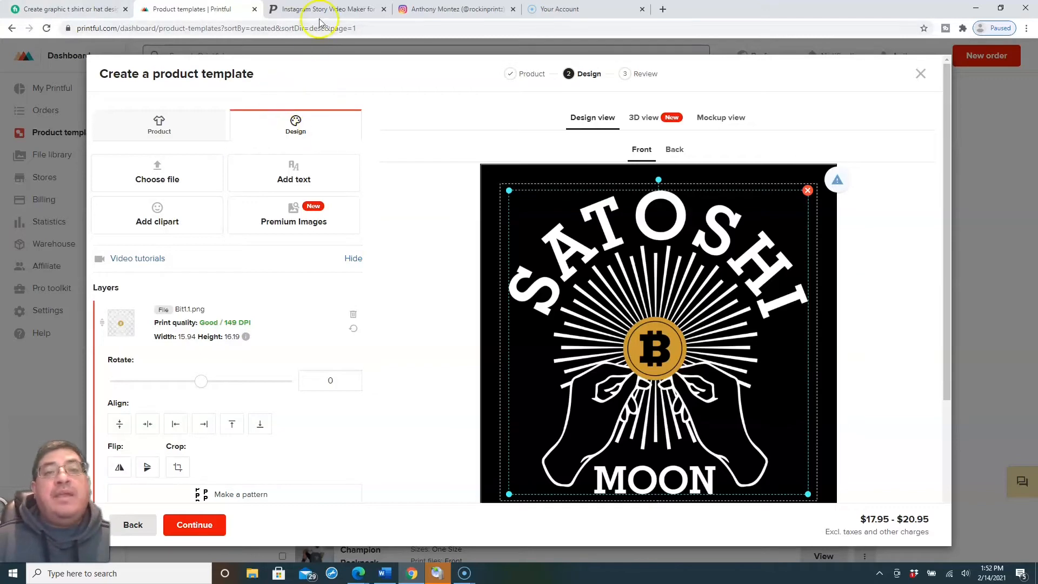
pyautogui.click(325, 8)
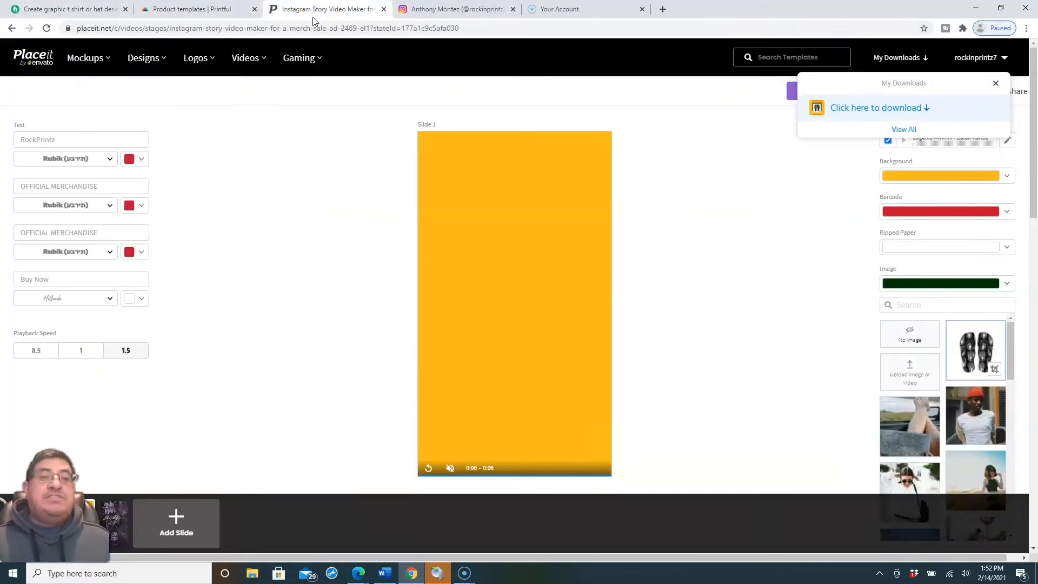
pyautogui.click(195, 9)
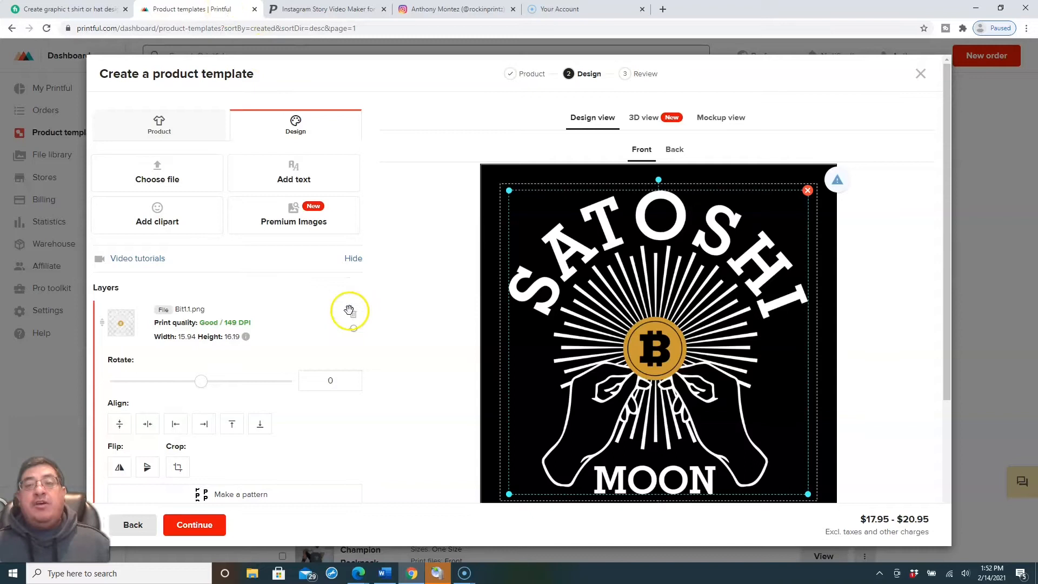
pyautogui.moveTo(334, 108)
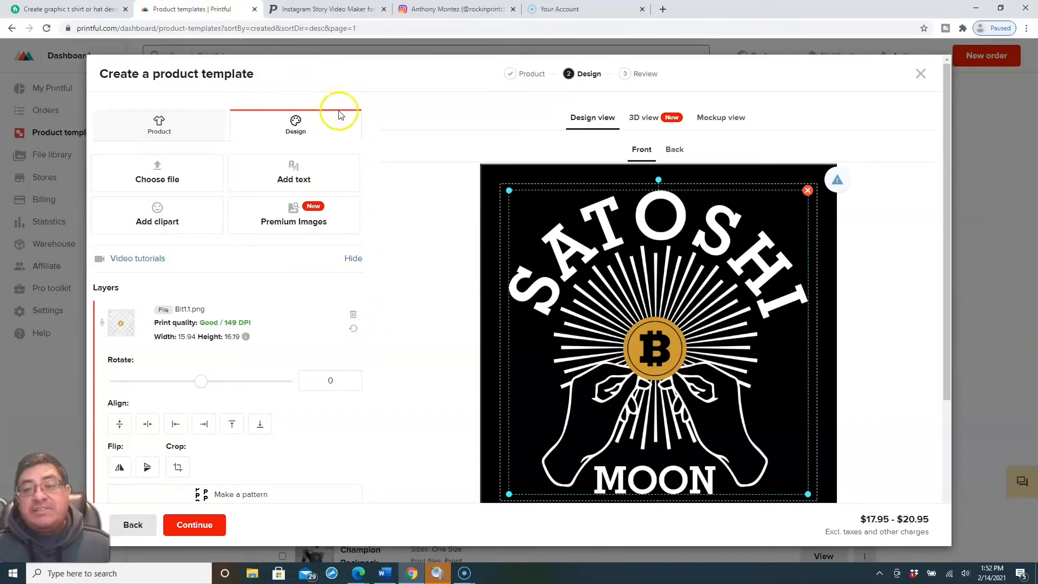
pyautogui.moveTo(349, 118)
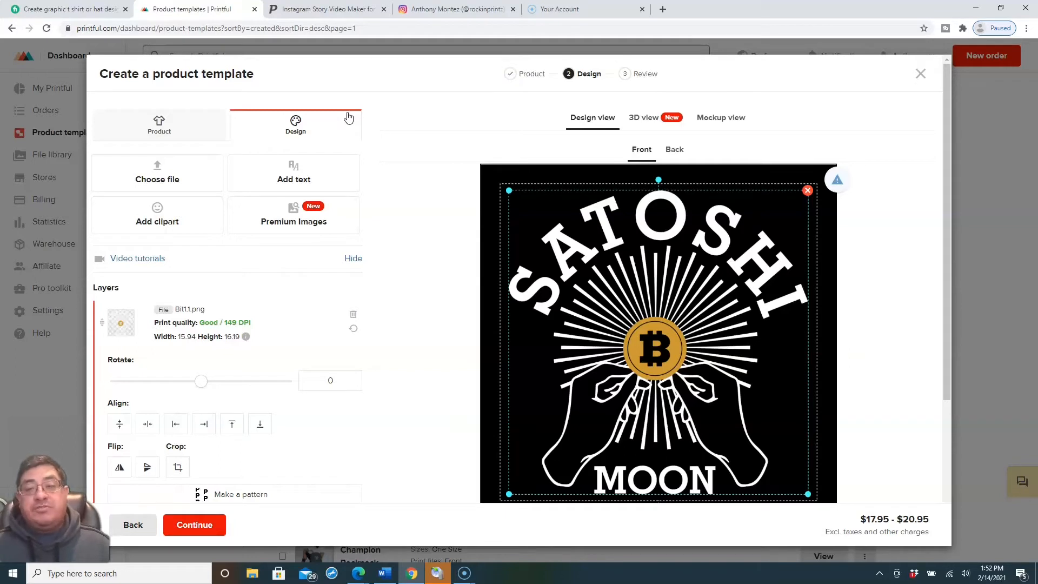
pyautogui.moveTo(361, 126)
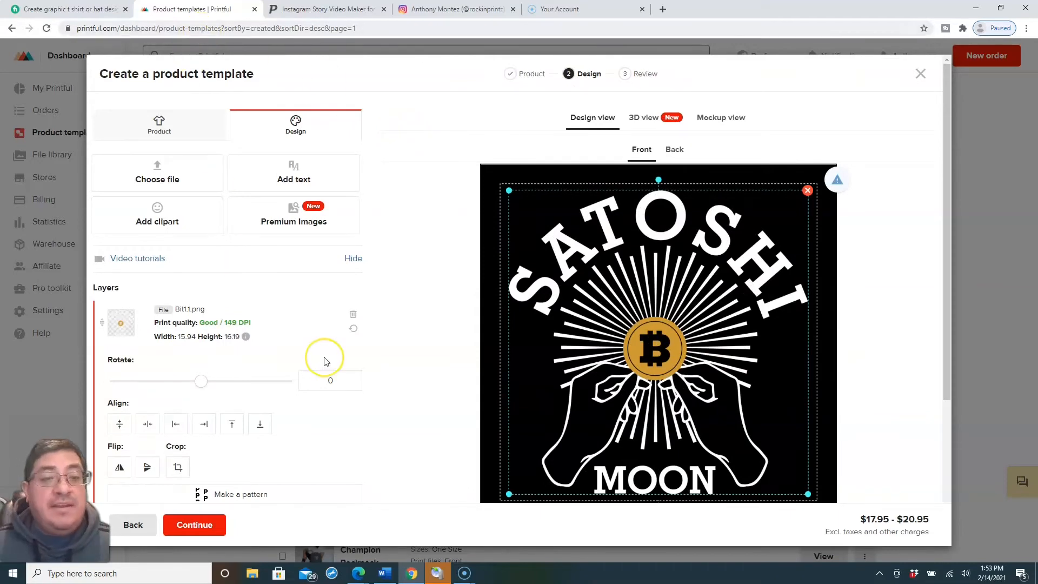
pyautogui.moveTo(423, 86)
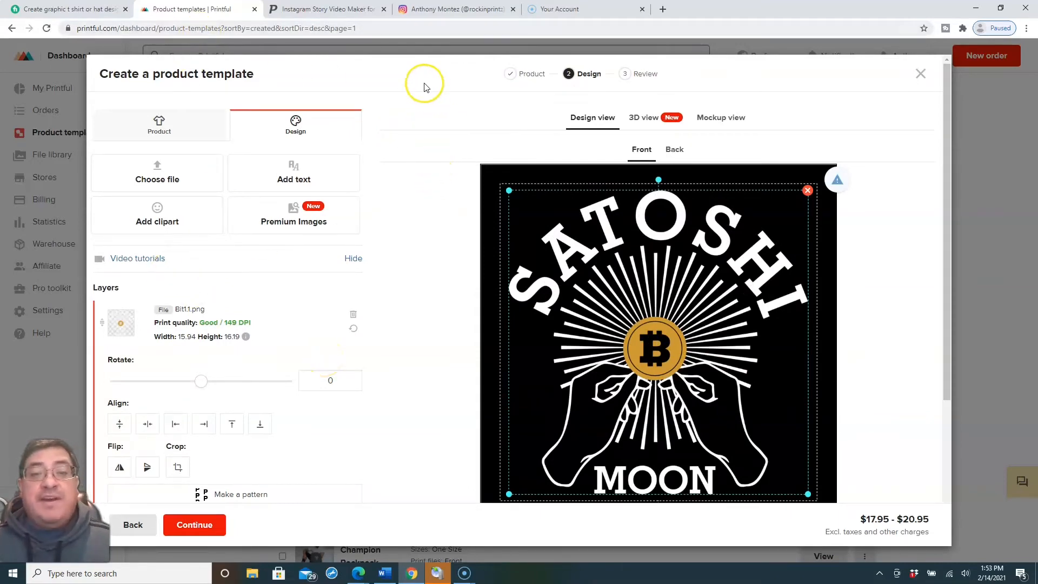
pyautogui.moveTo(424, 86)
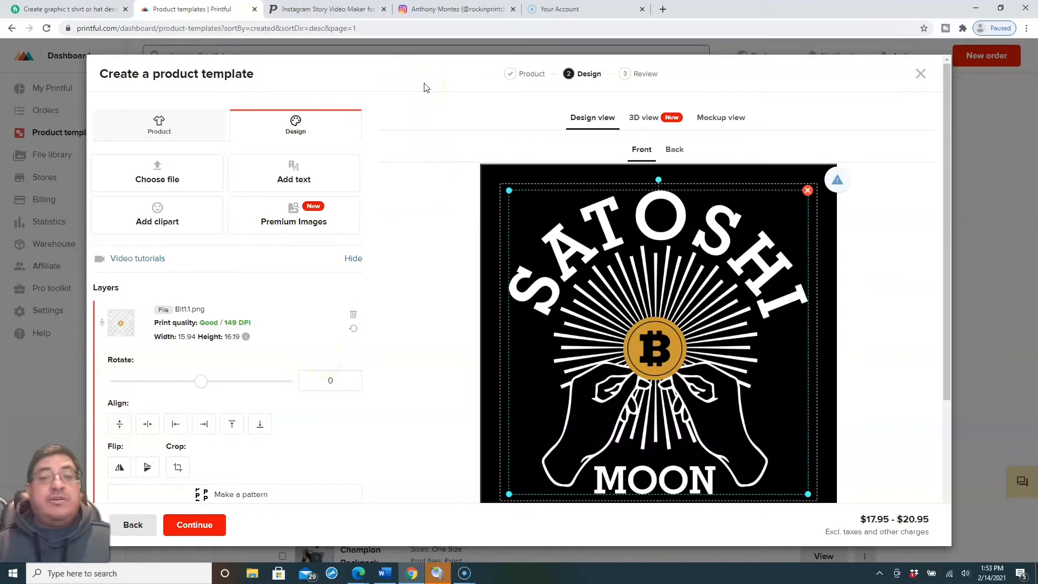
pyautogui.moveTo(438, 92)
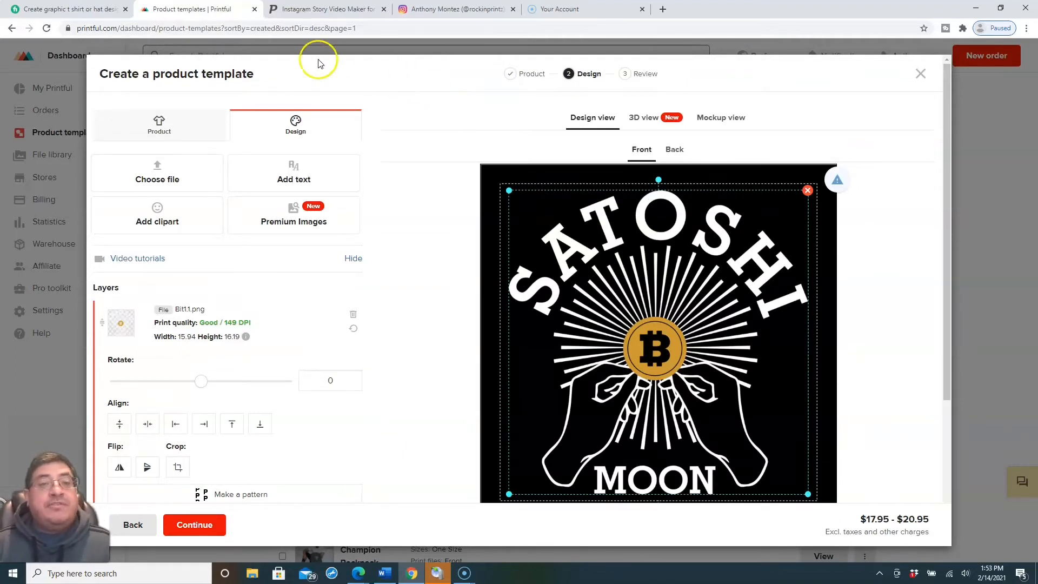
pyautogui.moveTo(275, 26)
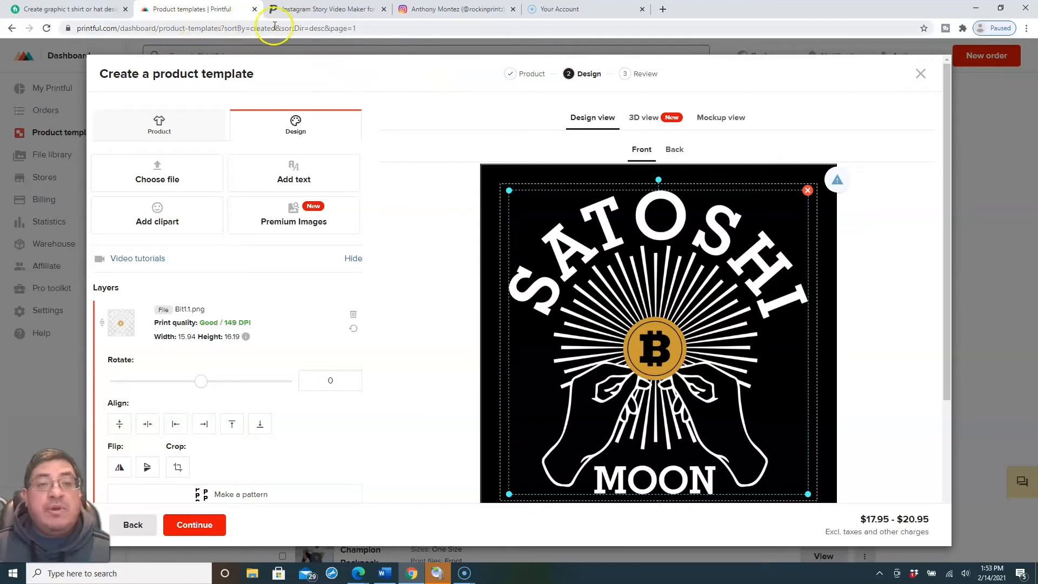
# - In Placeit, open Videos > Instagram Stories templates and go to results page 2
pyautogui.click(325, 9)
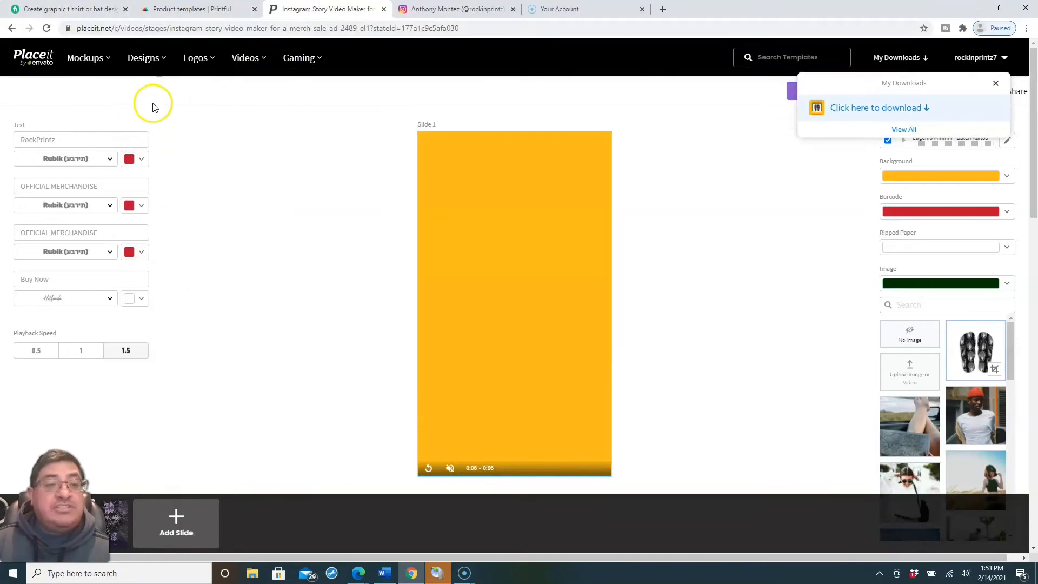
pyautogui.click(244, 58)
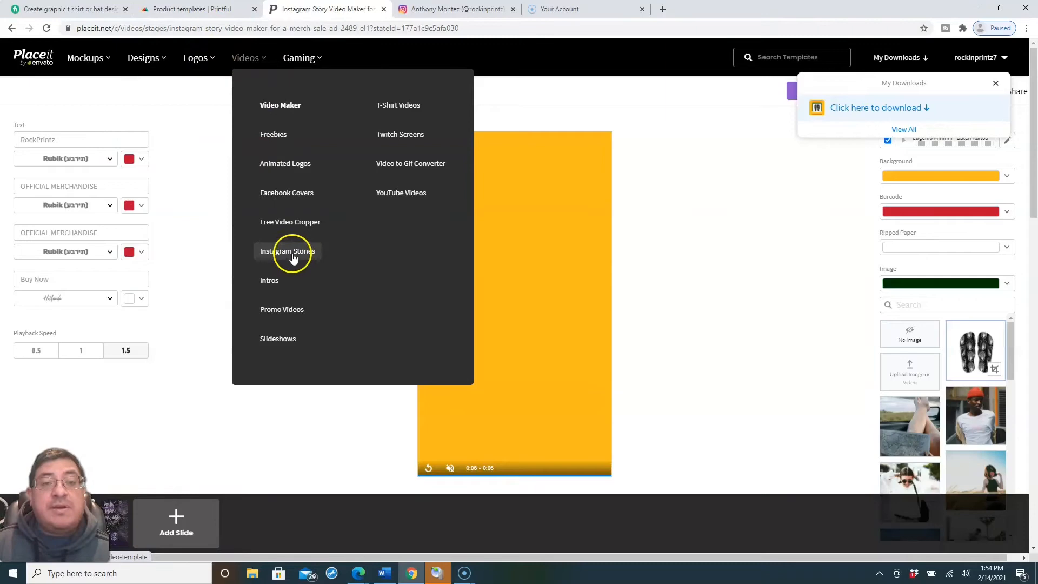
pyautogui.click(287, 251)
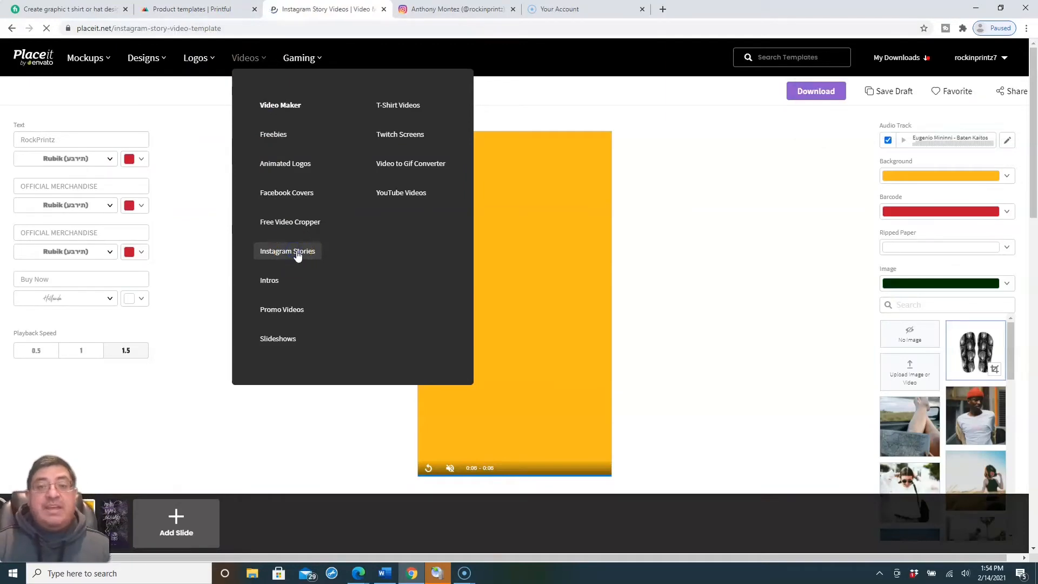
pyautogui.click(287, 250)
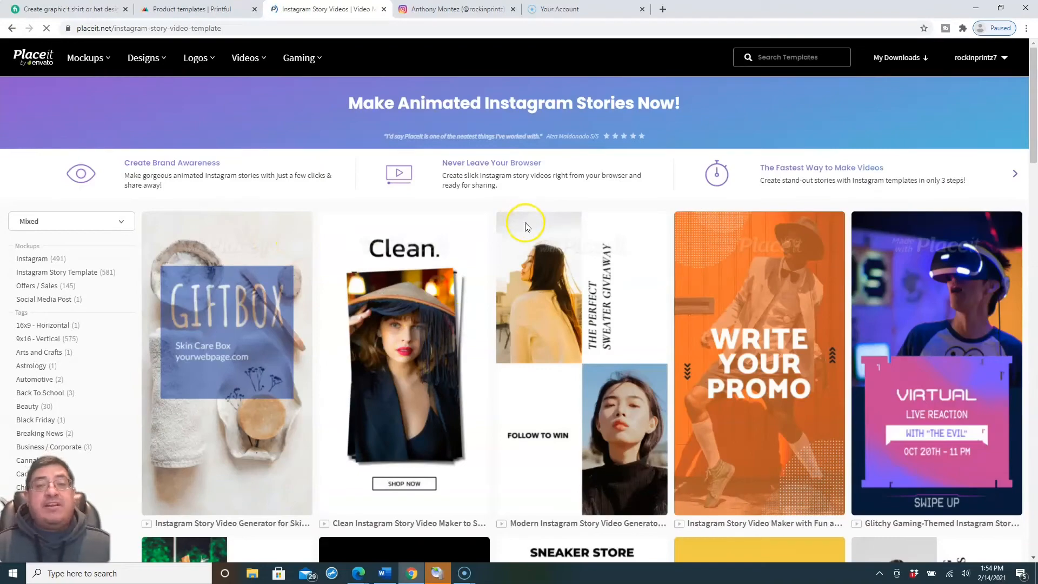
pyautogui.moveTo(526, 225)
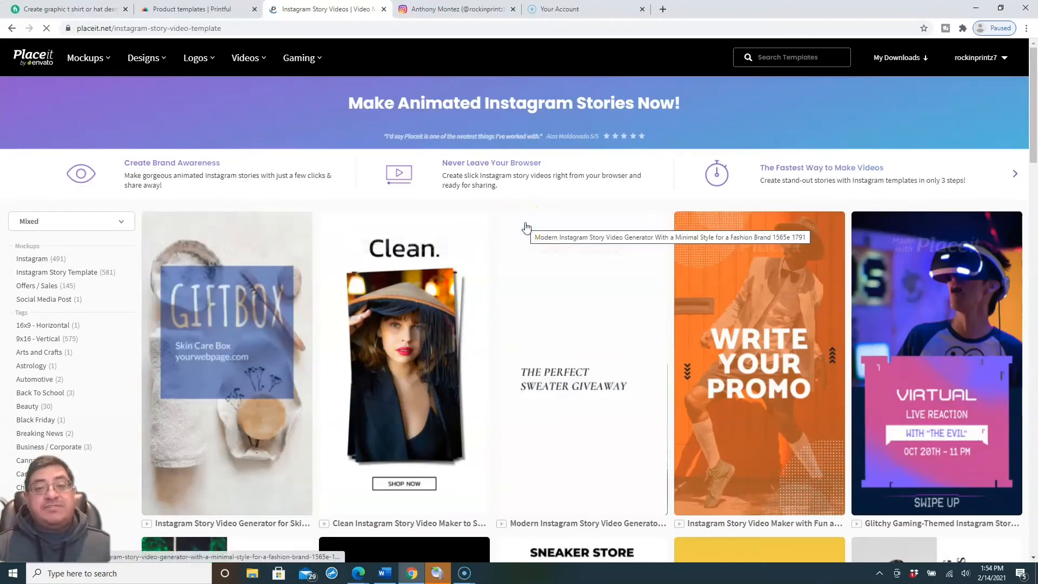
pyautogui.scroll(-3)
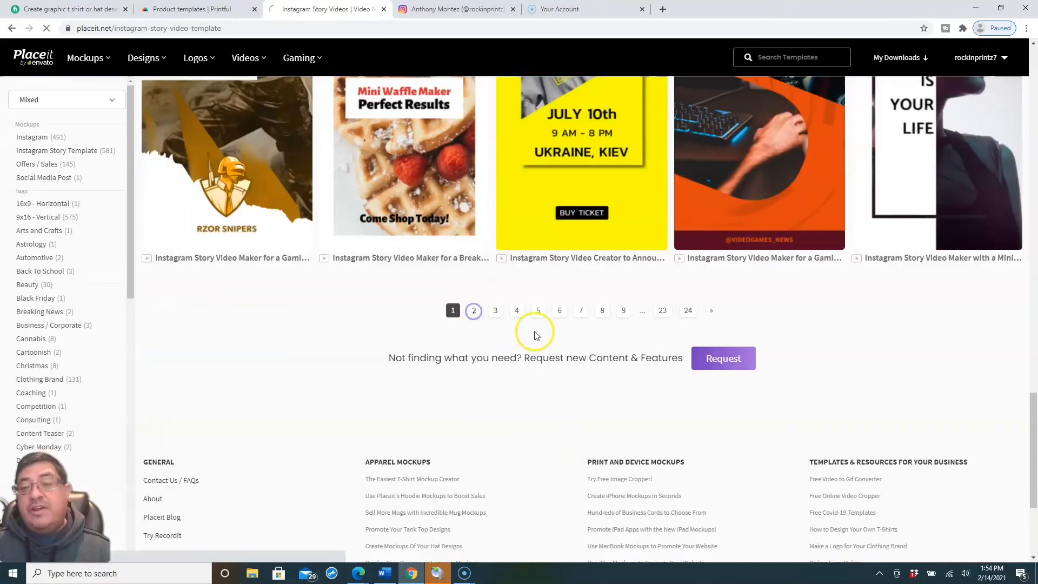
pyautogui.click(474, 310)
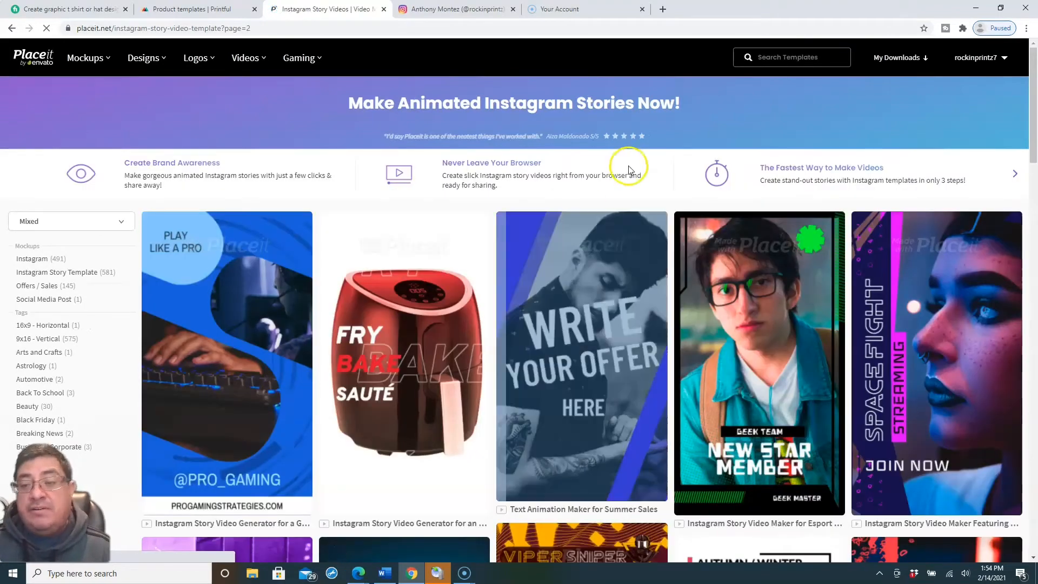
pyautogui.scroll(-3)
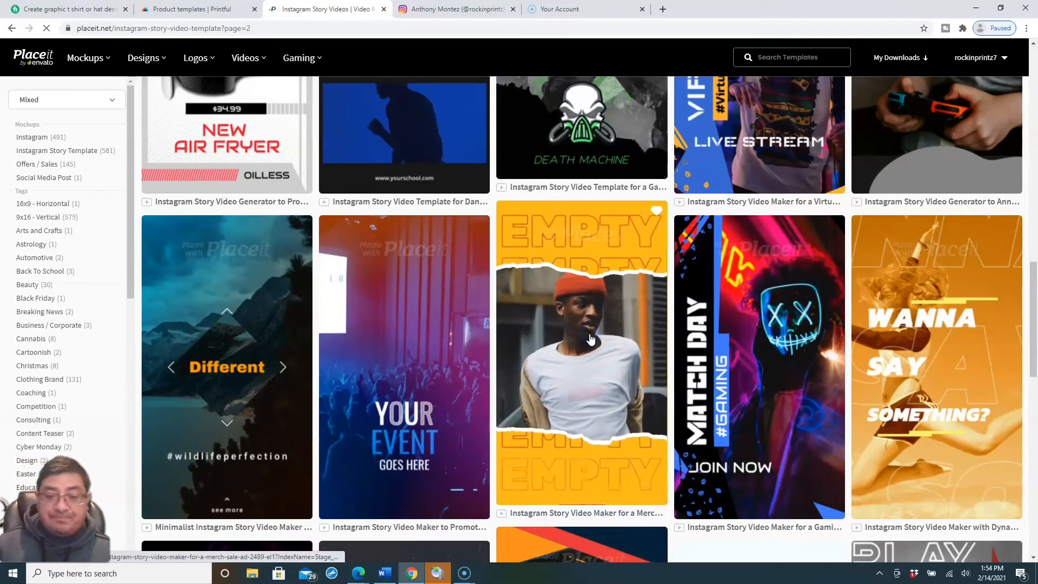
# - Open the 'Instagram Story Video Maker for a Merch' template in the editor
pyautogui.click(581, 351)
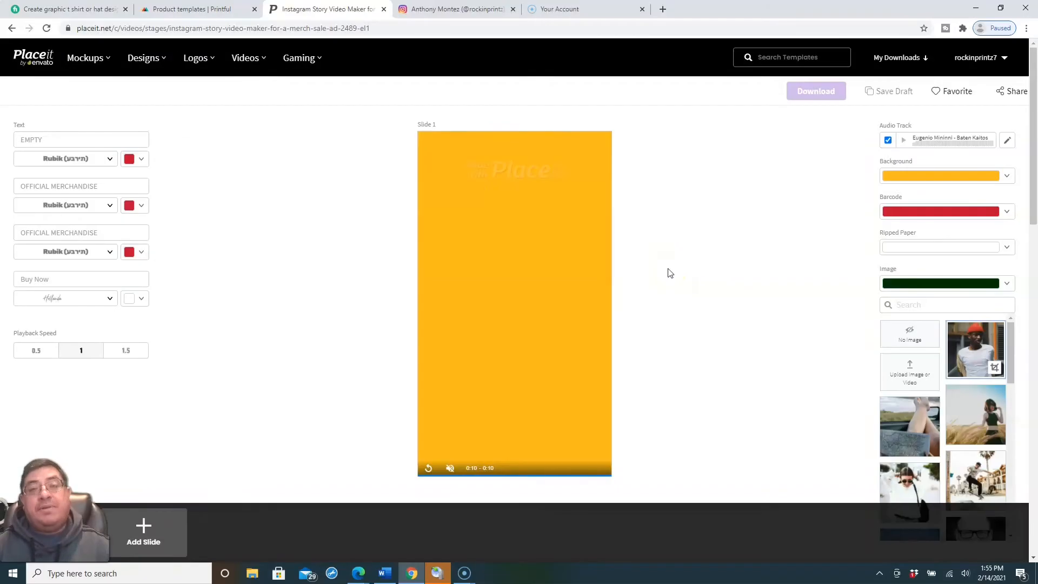
pyautogui.moveTo(766, 285)
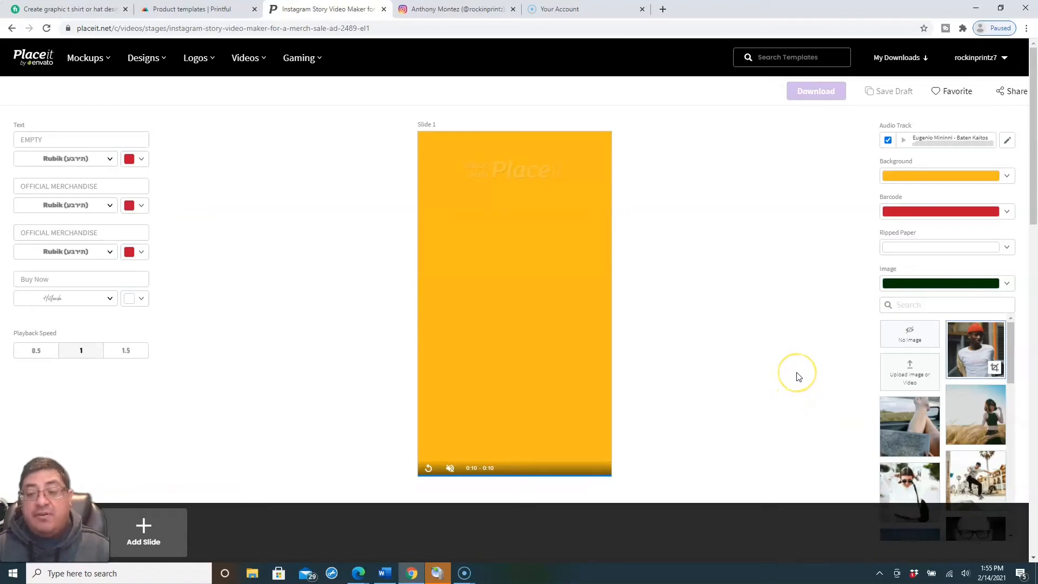
pyautogui.moveTo(799, 383)
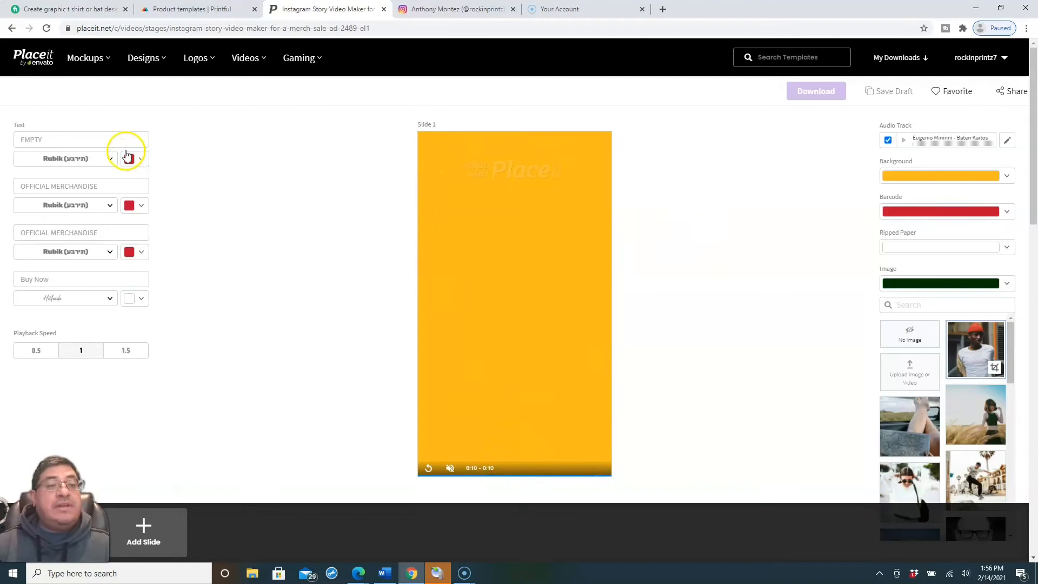
# - Replace the EMPTY headline with RockinPrintz and close the font list
pyautogui.click(80, 140)
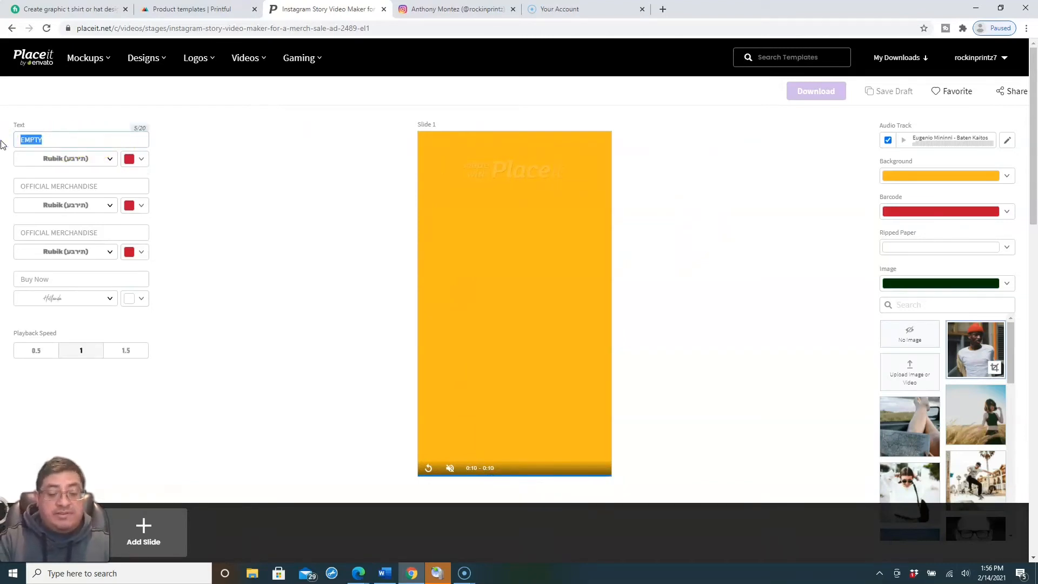
pyautogui.write('RockinPrintz')
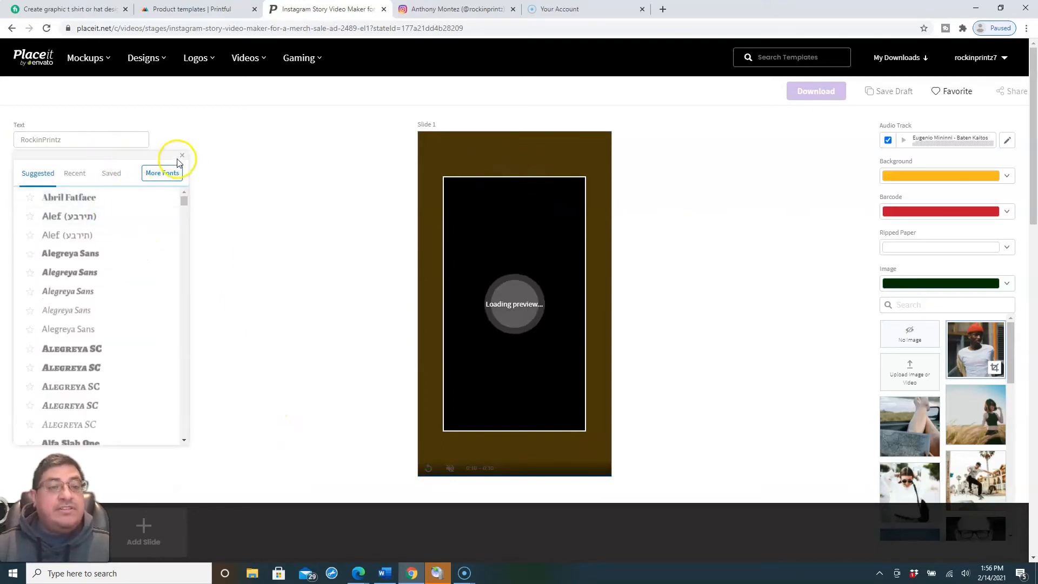
pyautogui.click(182, 156)
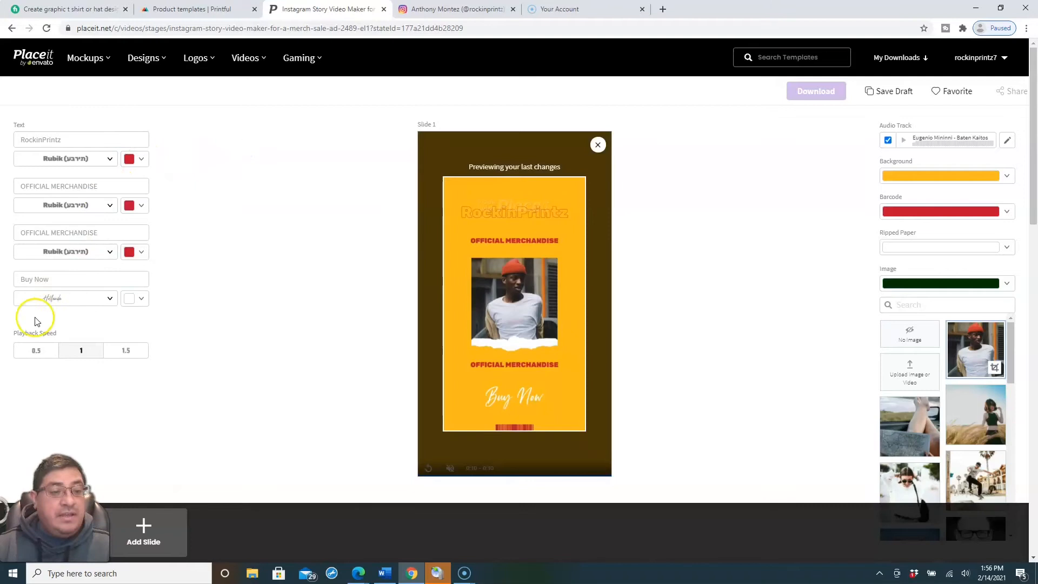
pyautogui.moveTo(153, 344)
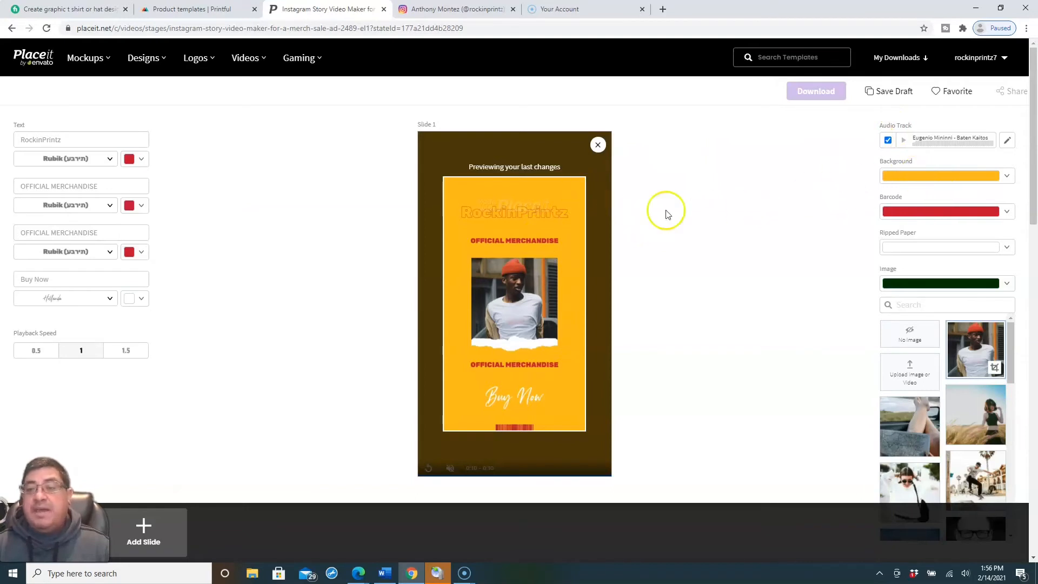
pyautogui.moveTo(508, 431)
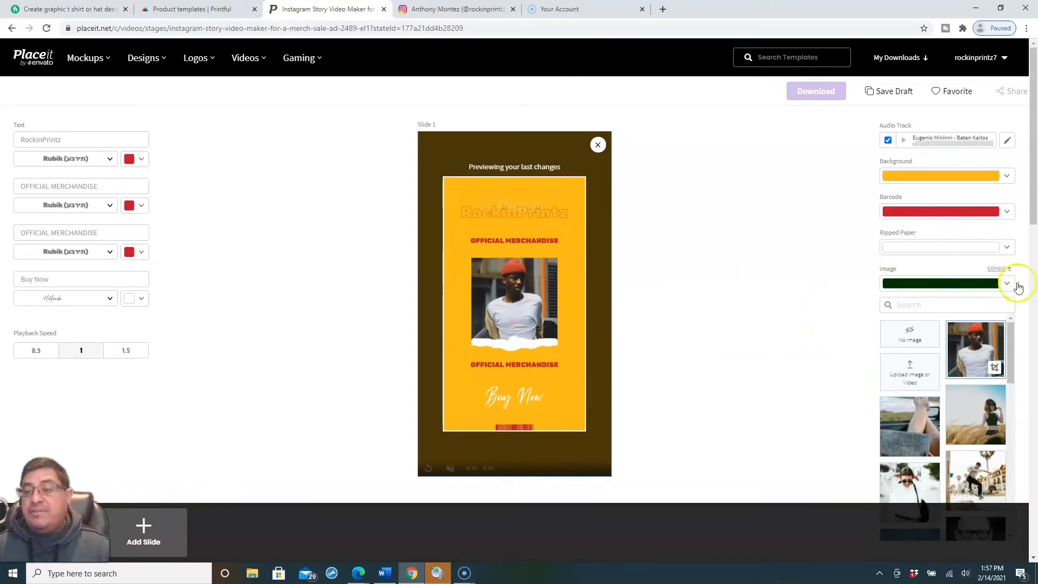
# - Play all slides of the RockinPrintz story, queuing its render
pyautogui.scroll(-3)
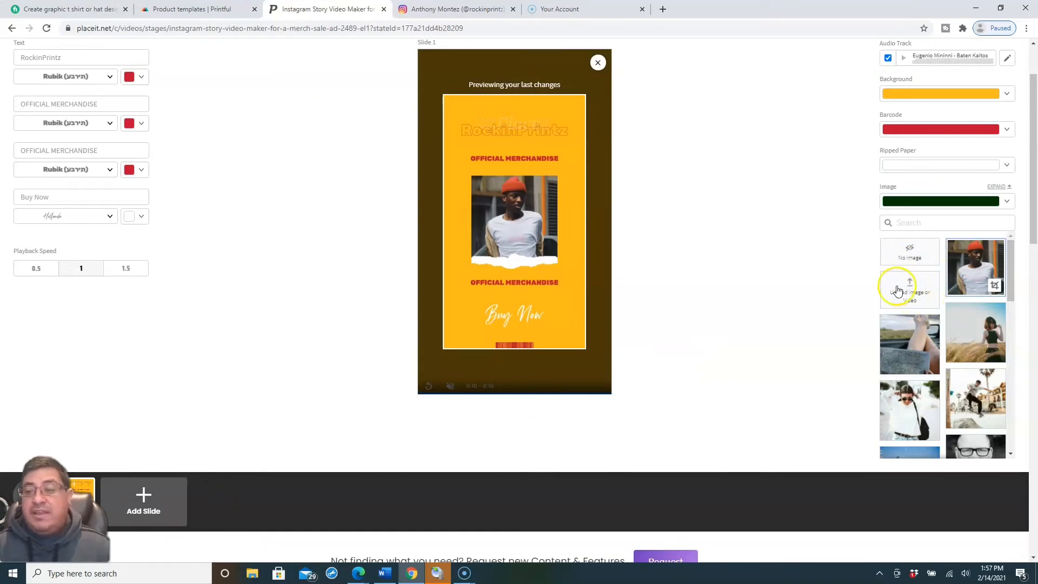
pyautogui.moveTo(768, 270)
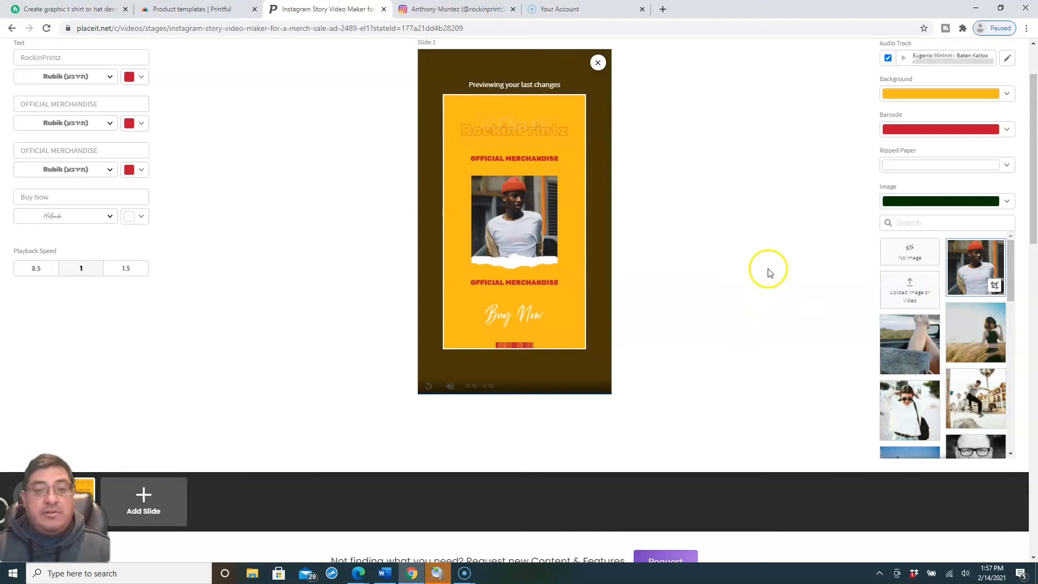
pyautogui.scroll(-3)
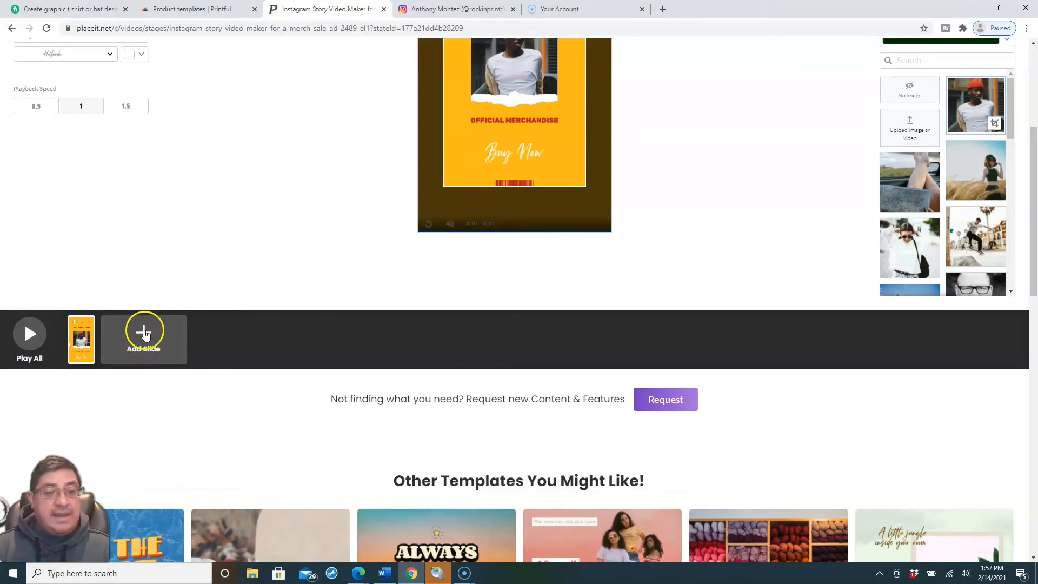
pyautogui.scroll(3)
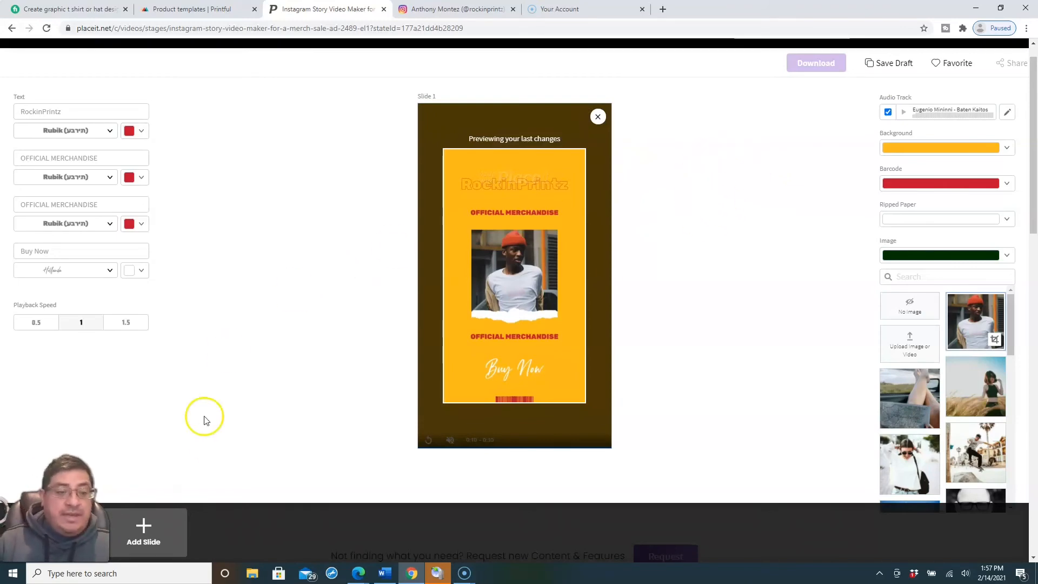
pyautogui.scroll(-3)
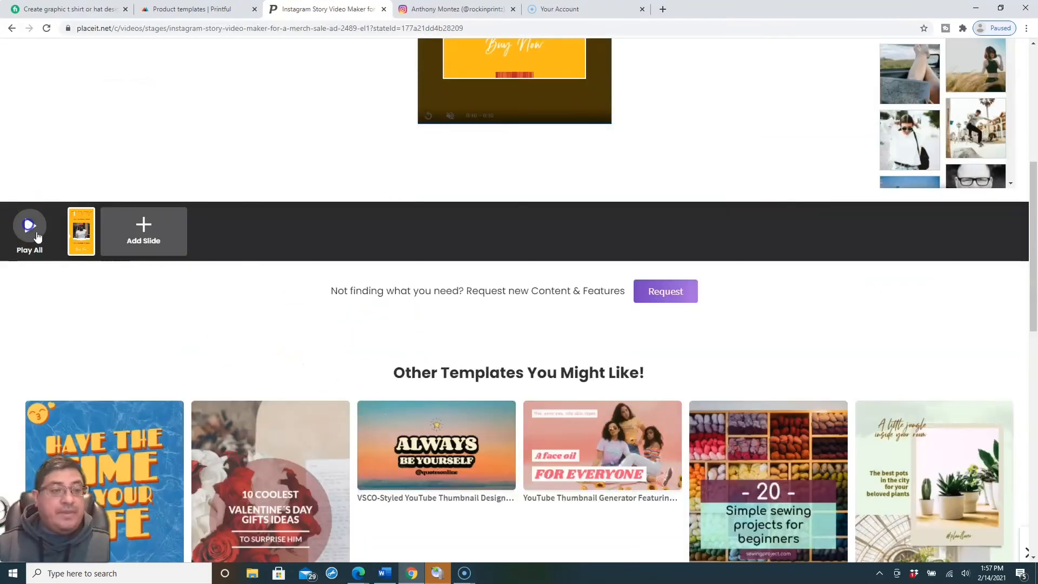
pyautogui.click(29, 225)
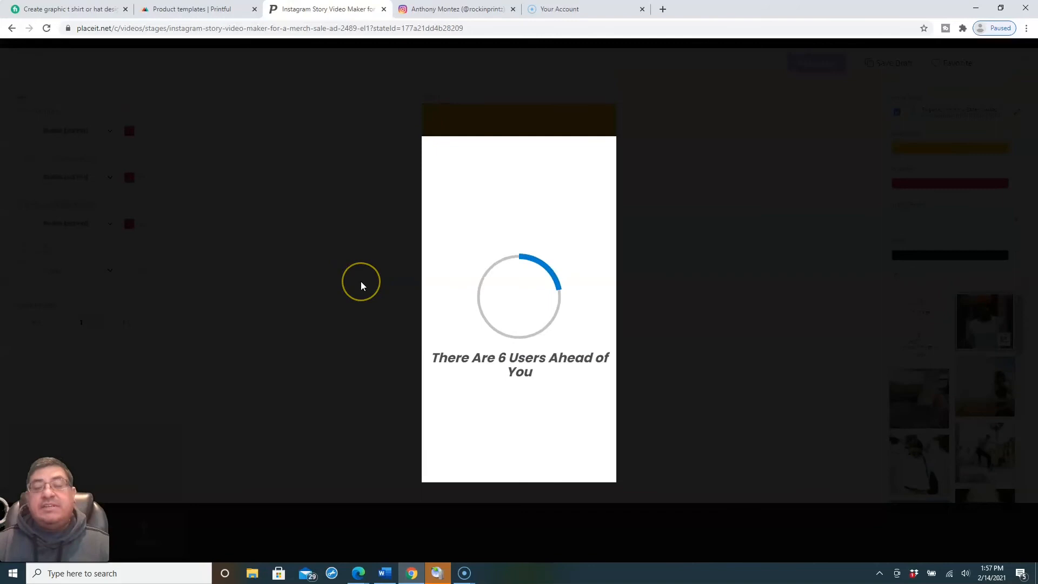